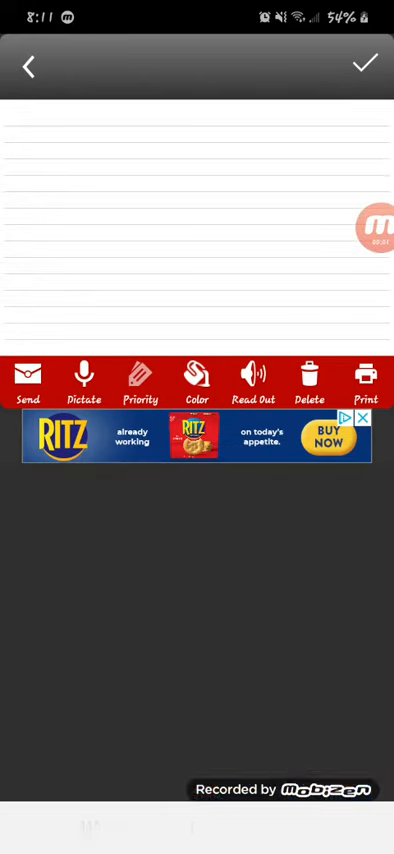
Step: Type 'Hey guys' in the empty note and add a smiling emoji after it
left_click(197, 200)
type("Hey")
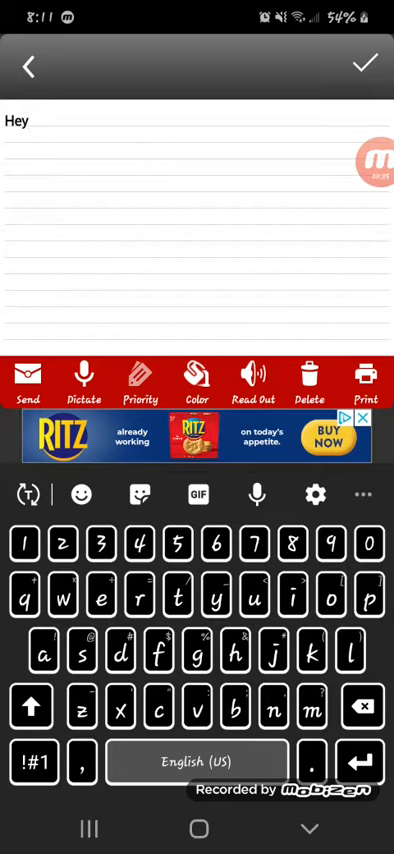
type("guys")
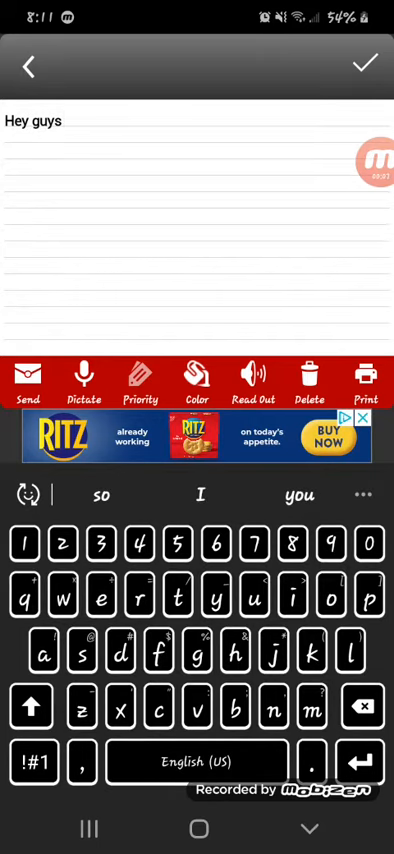
left_click(81, 495)
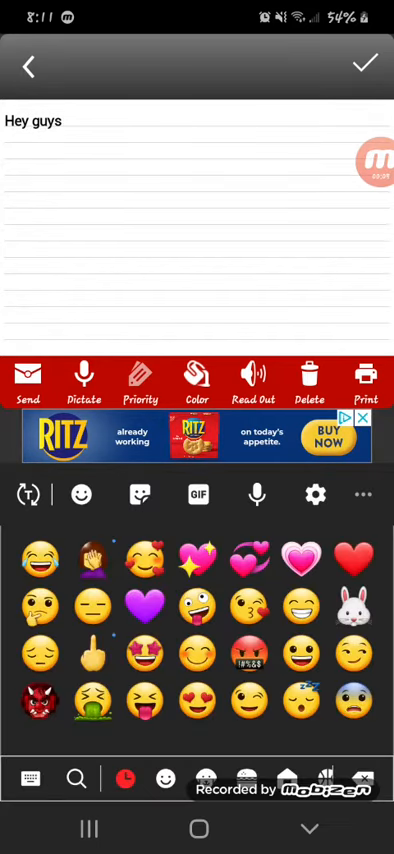
left_click(295, 566)
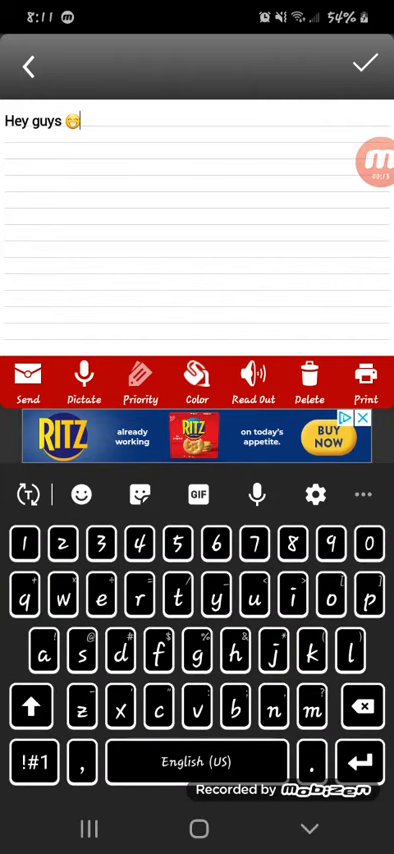
Step: Add '. So when my phone gets a higher charge then it is currently' to the note
type(". So when my phone gets a higher charge then i")
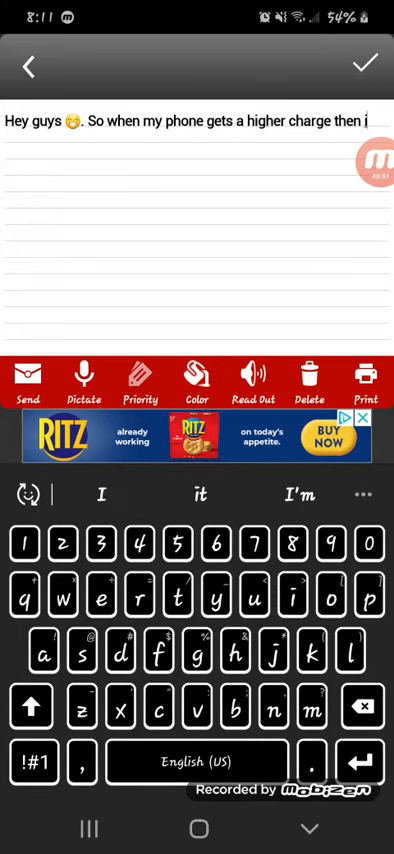
type("t is cur")
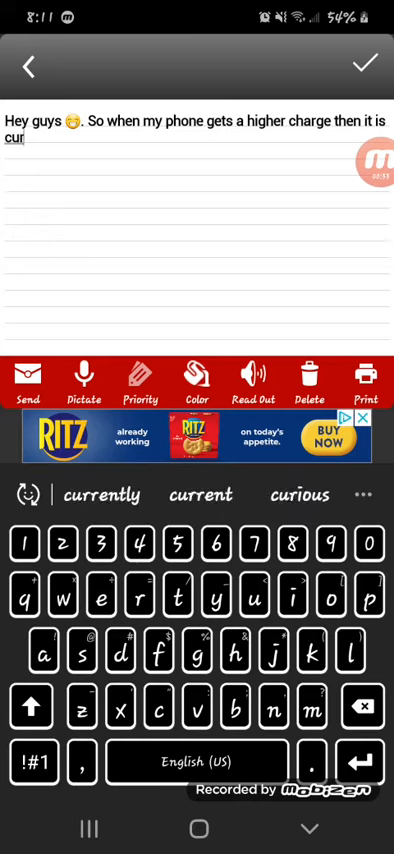
left_click(101, 495)
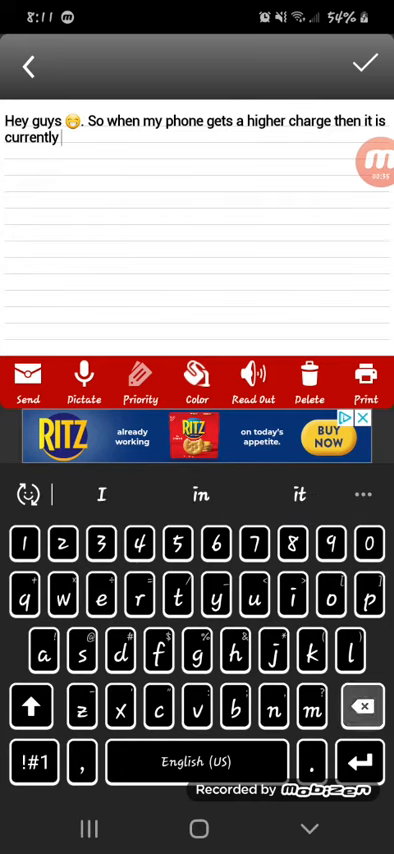
Step: Continue with 'I'll be going live on YT tonight and'
type("I'll be going live on")
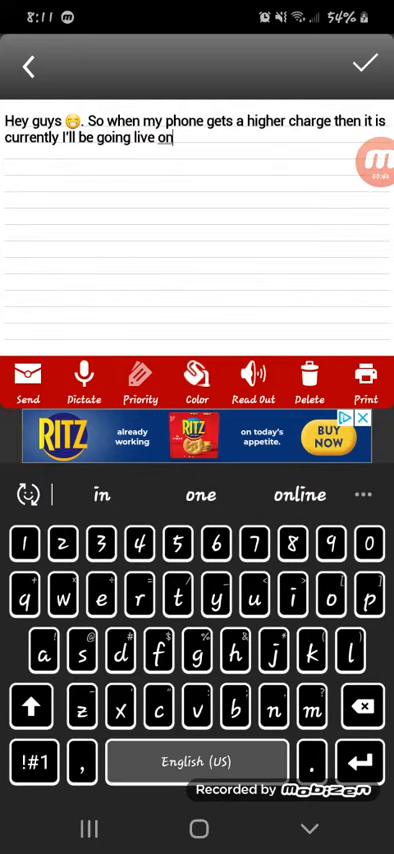
type("yt")
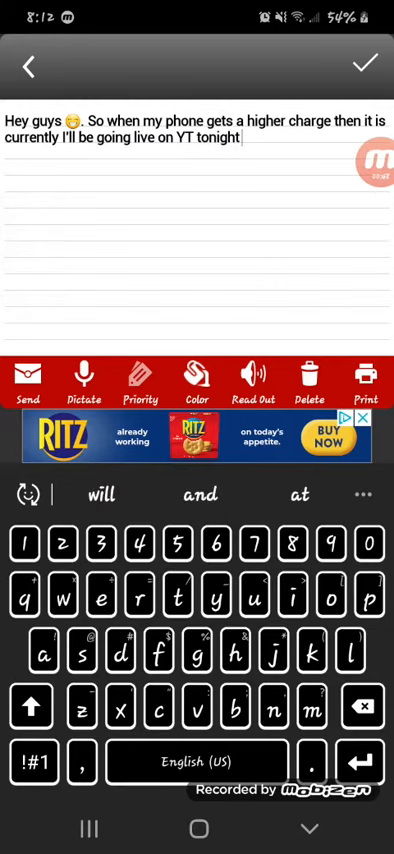
left_click(199, 495)
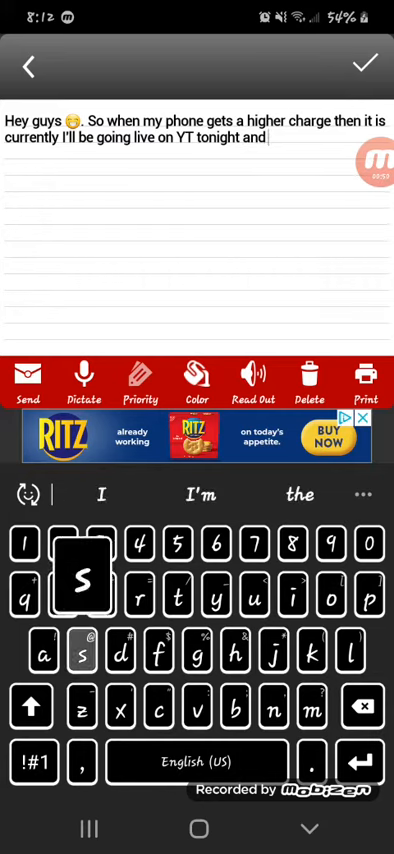